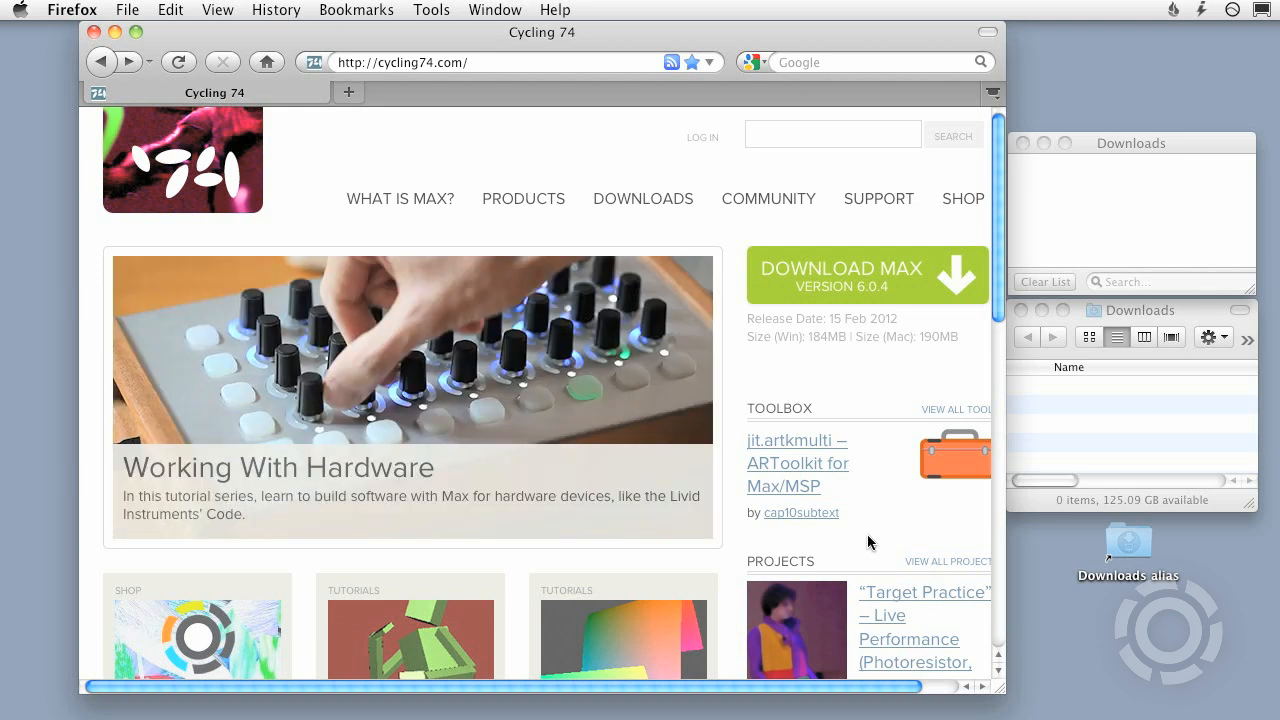
pyautogui.moveTo(894, 304)
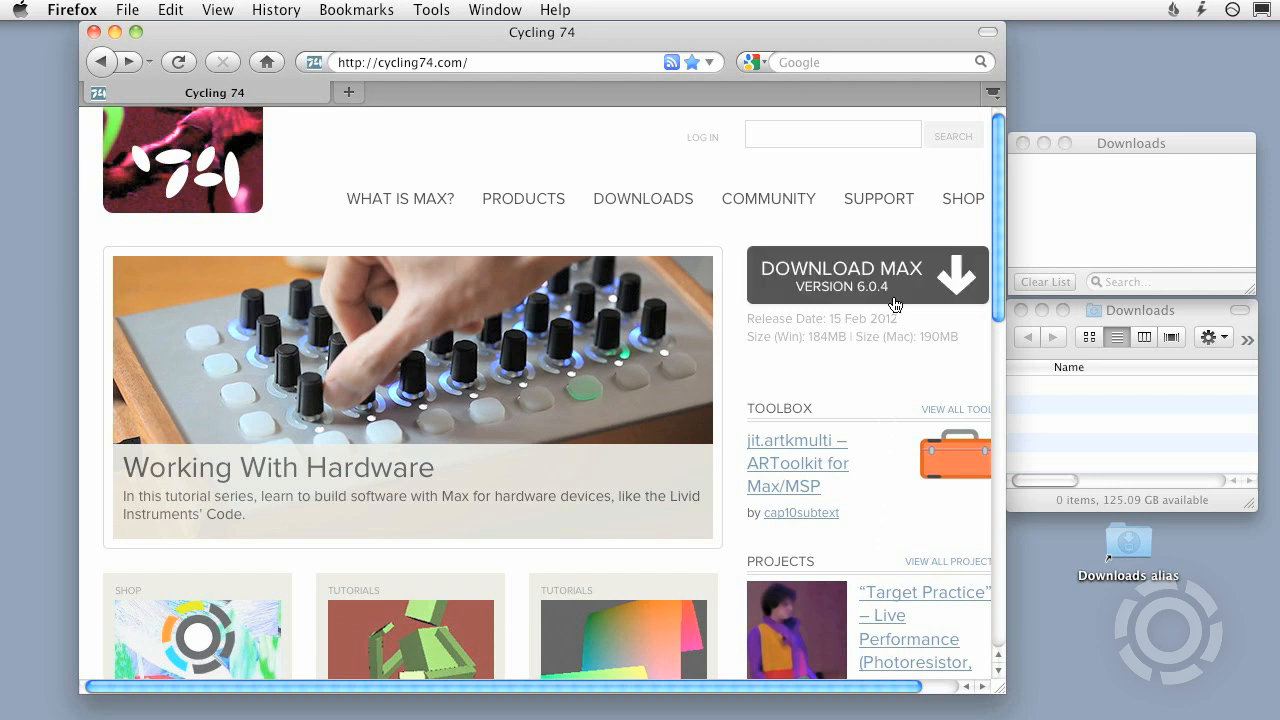
# Go from the cycling74.com home page to the Downloads page offering the Max 6 demo.
pyautogui.click(644, 198)
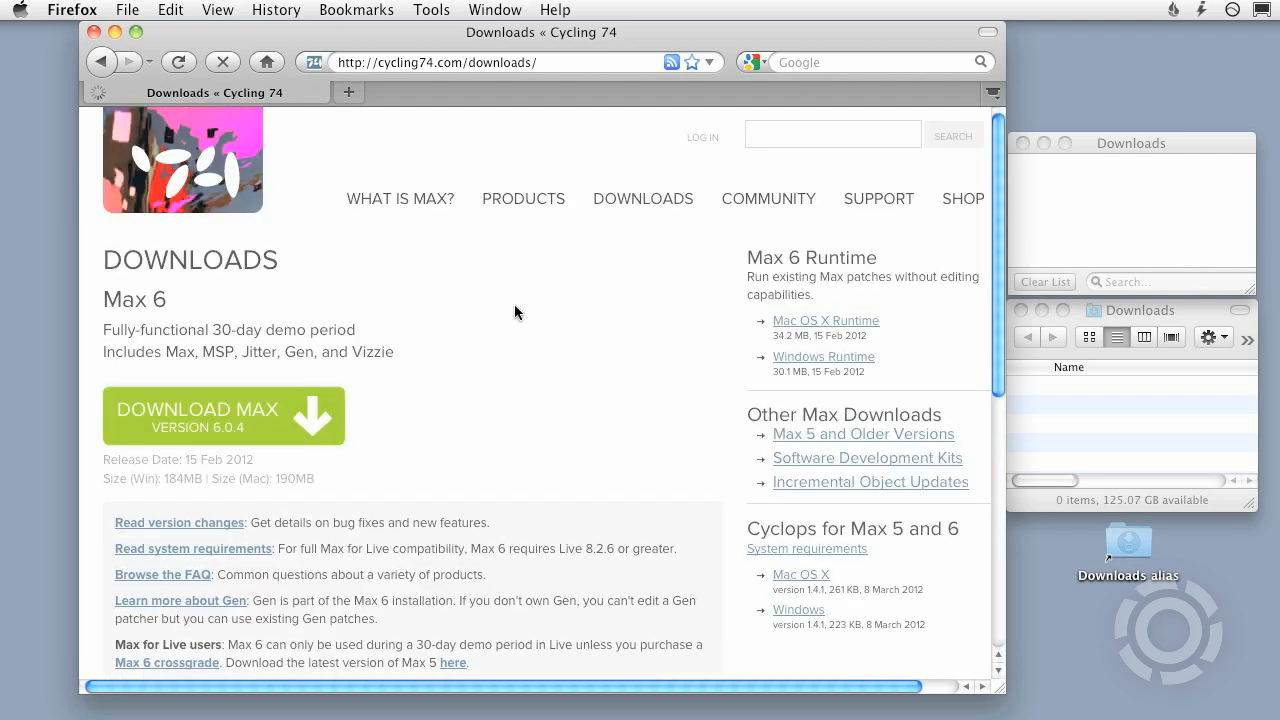
# Download the Max 6 demo disk image, saving the file to Downloads.
pyautogui.click(224, 416)
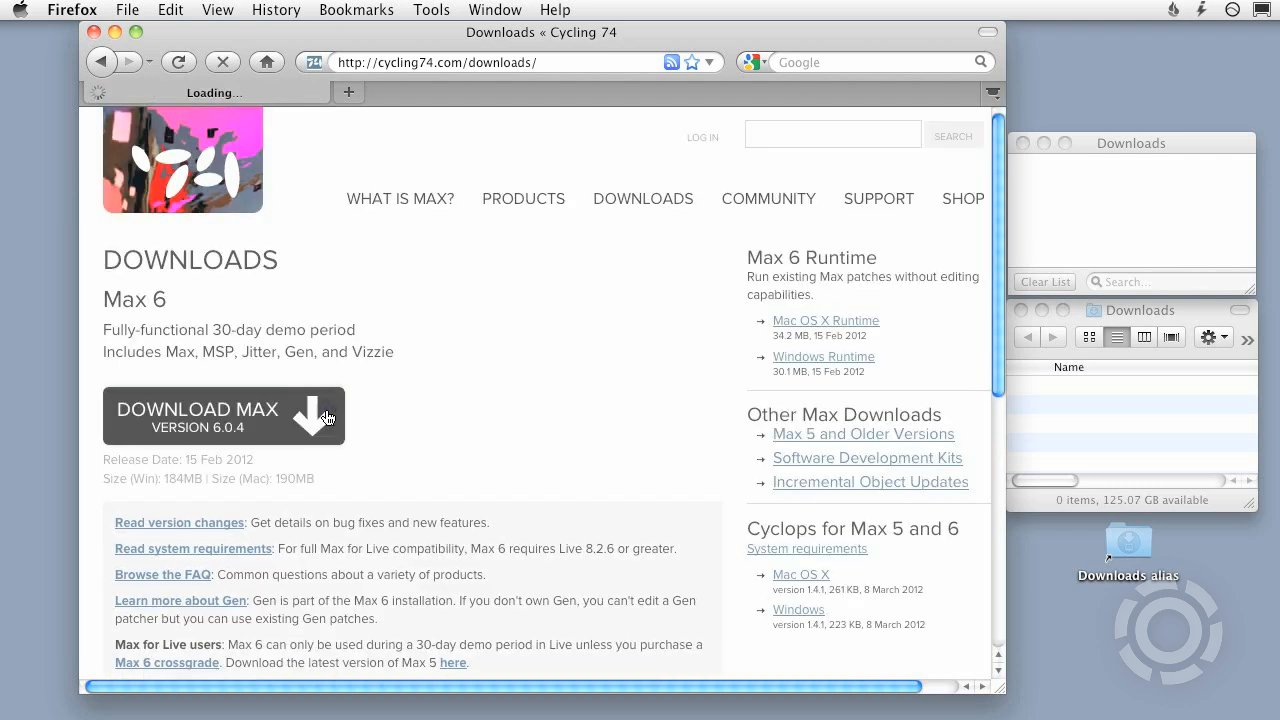
pyautogui.click(224, 414)
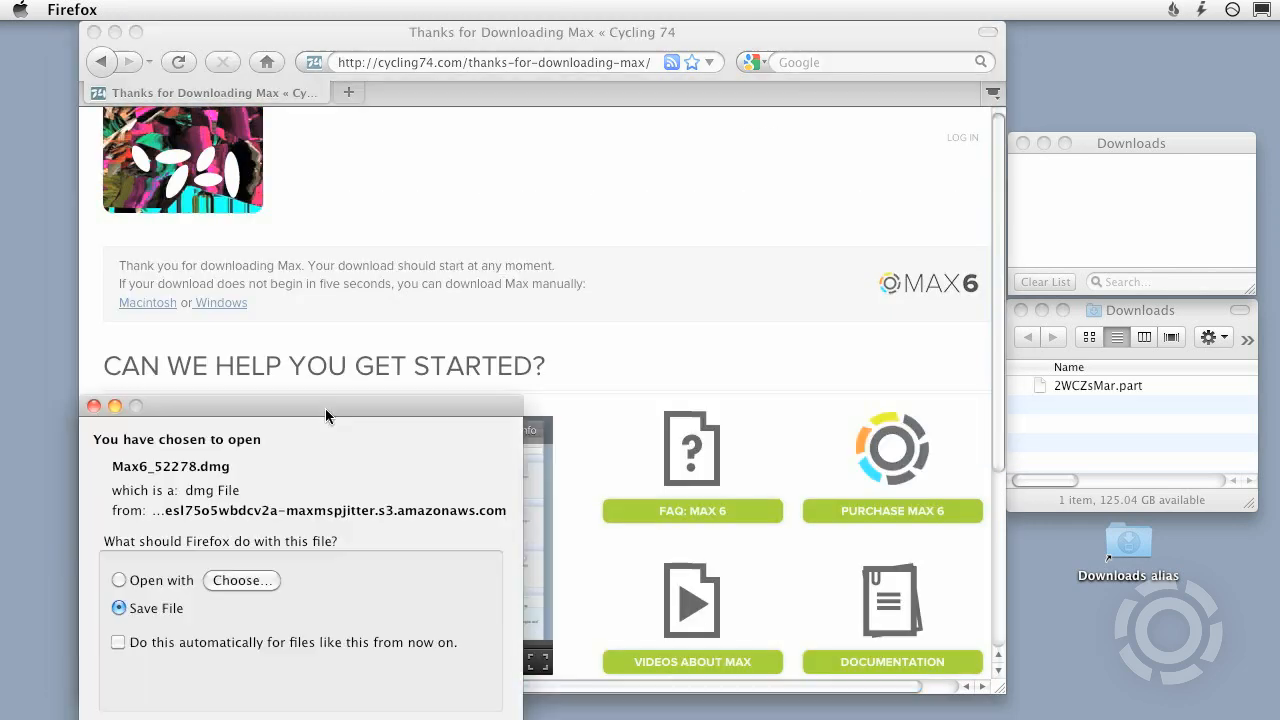
pyautogui.click(462, 704)
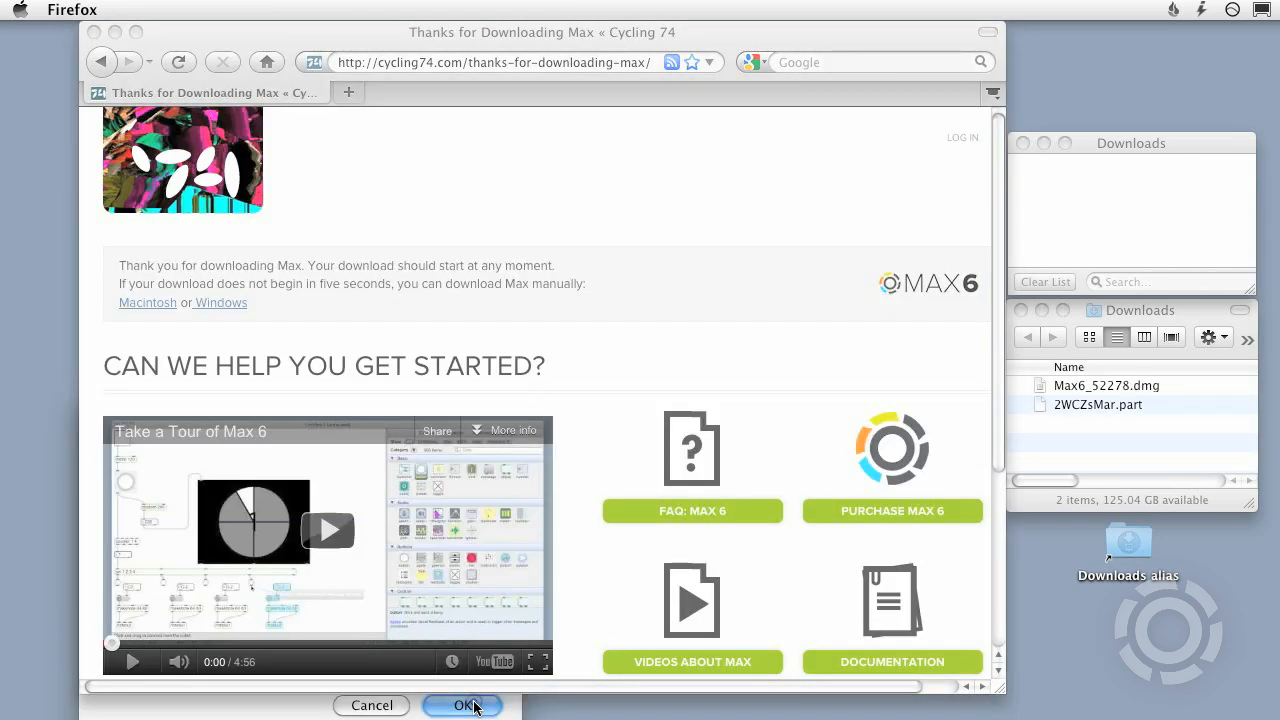
pyautogui.click(462, 704)
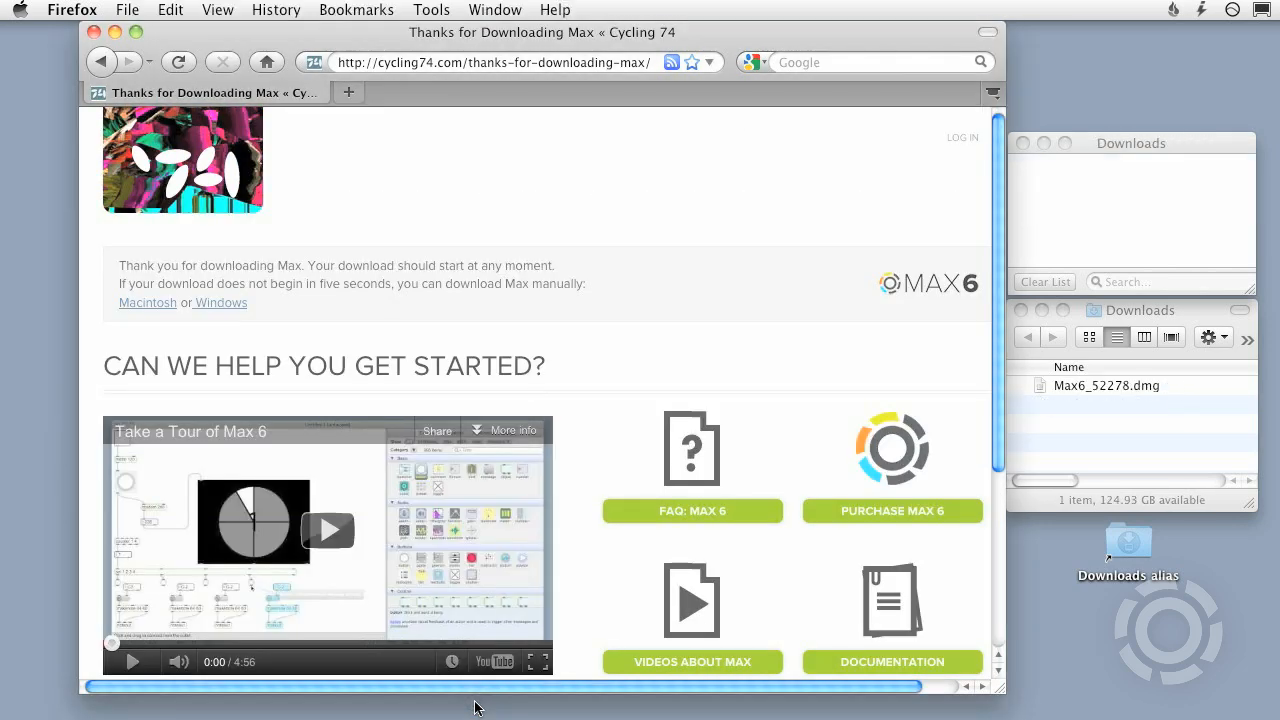
pyautogui.moveTo(1046, 408)
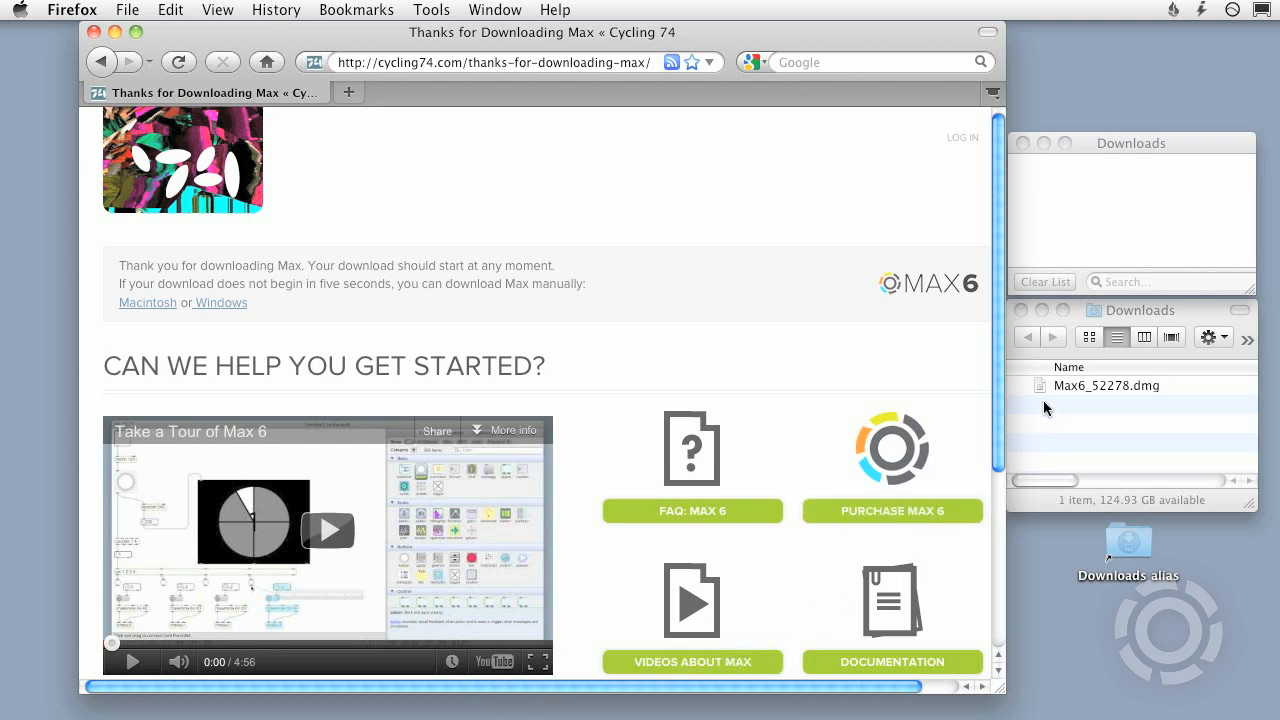
# Mount Max6_52278.dmg from the Finder Downloads window to reveal the Max 6 Installer.
pyautogui.click(1106, 384)
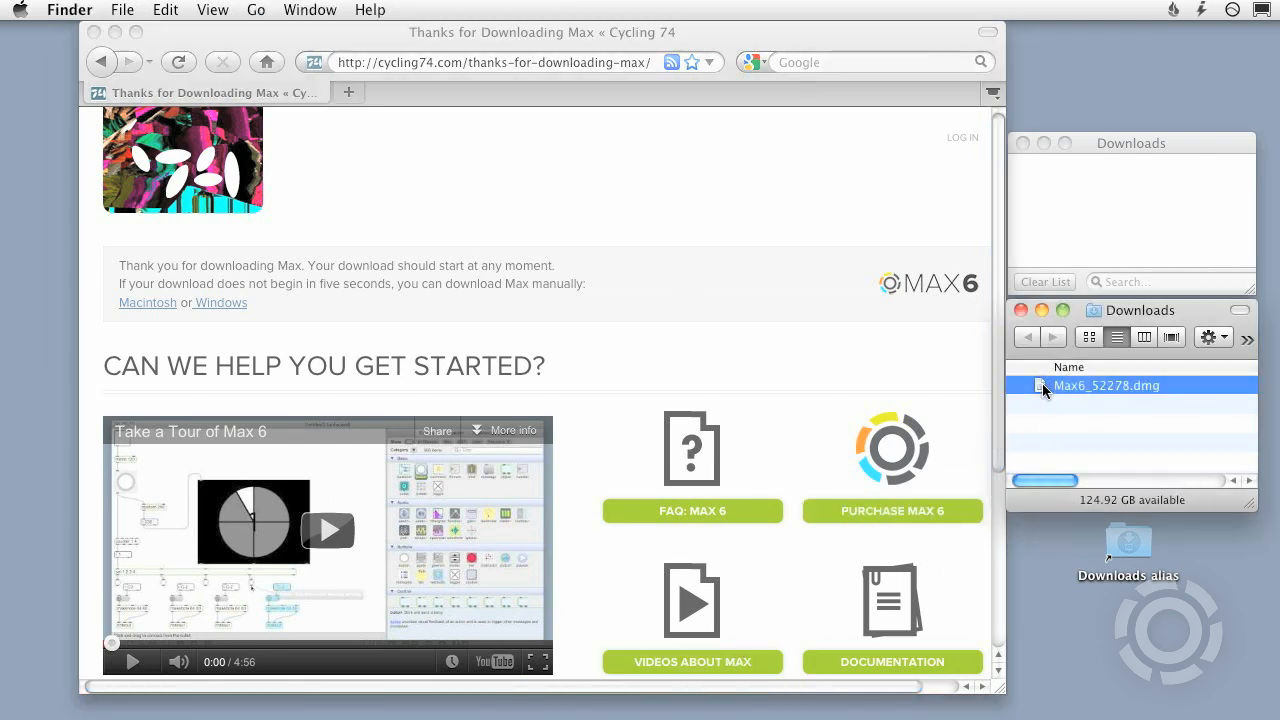
pyautogui.doubleClick(1108, 384)
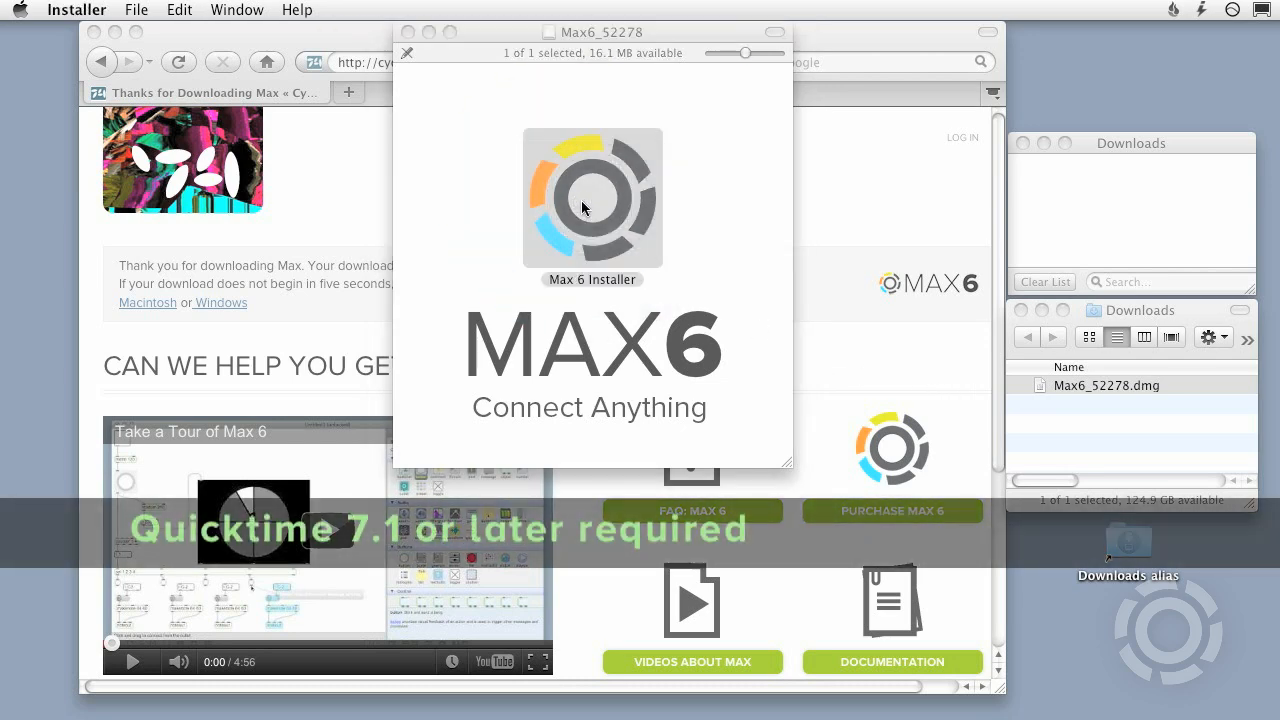
# Install Max 6.0.4 with the standard installation and start Max in 30-day demo mode.
pyautogui.doubleClick(592, 198)
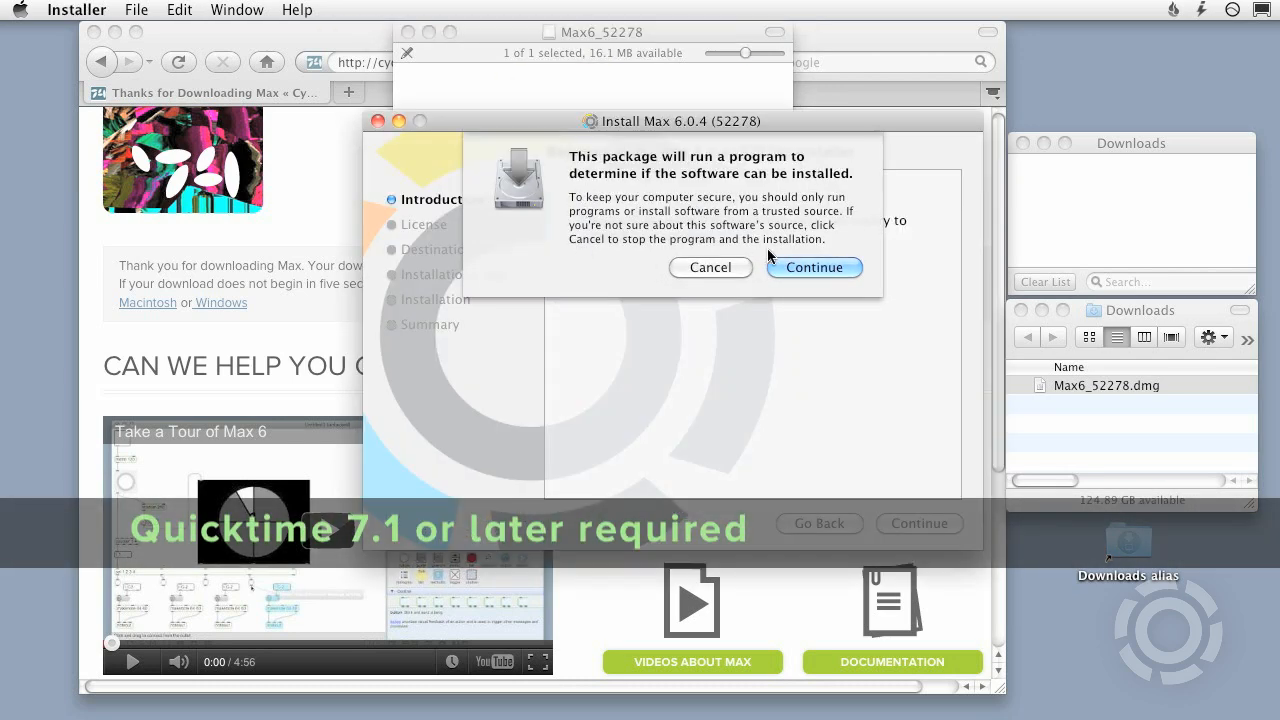
pyautogui.click(814, 268)
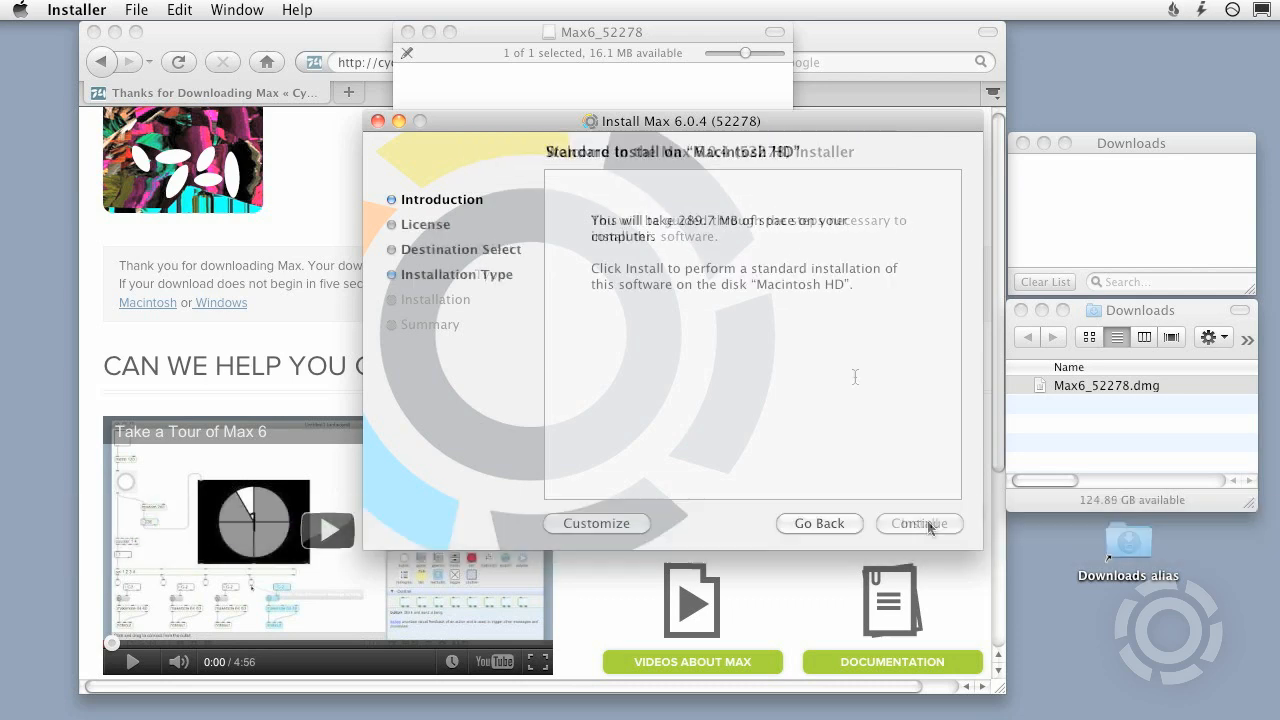
pyautogui.click(918, 524)
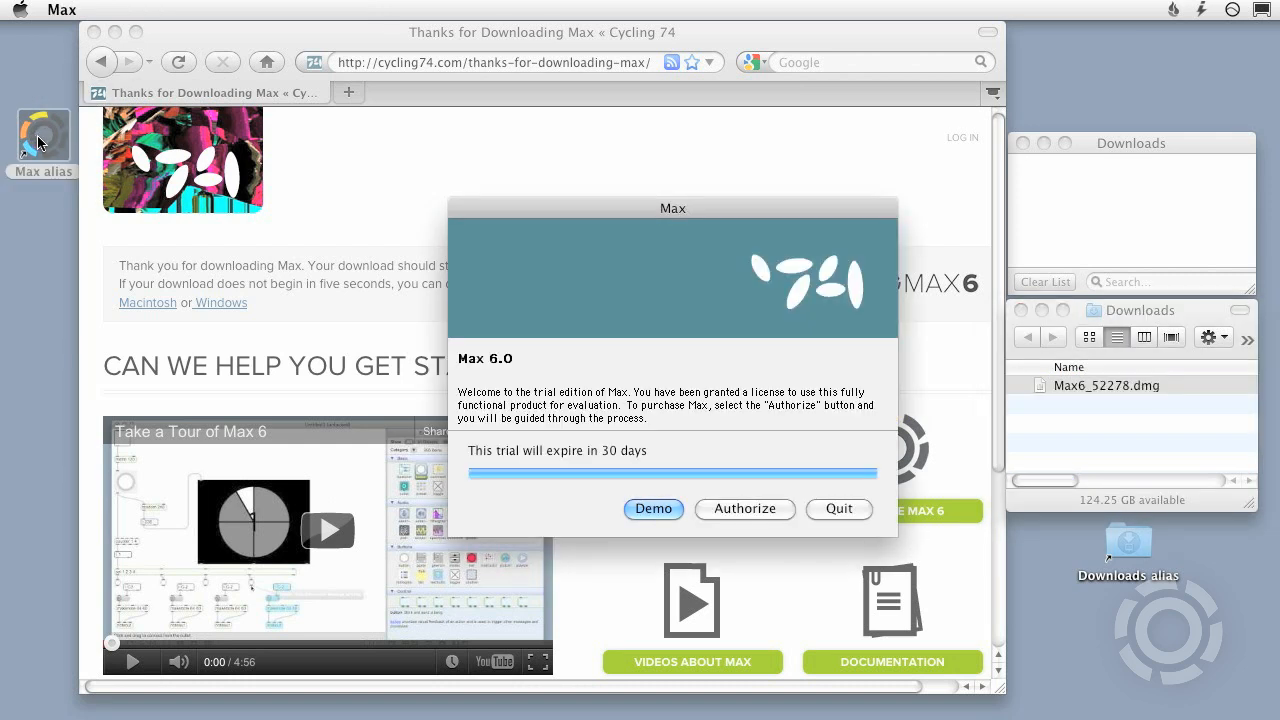
pyautogui.moveTo(592, 500)
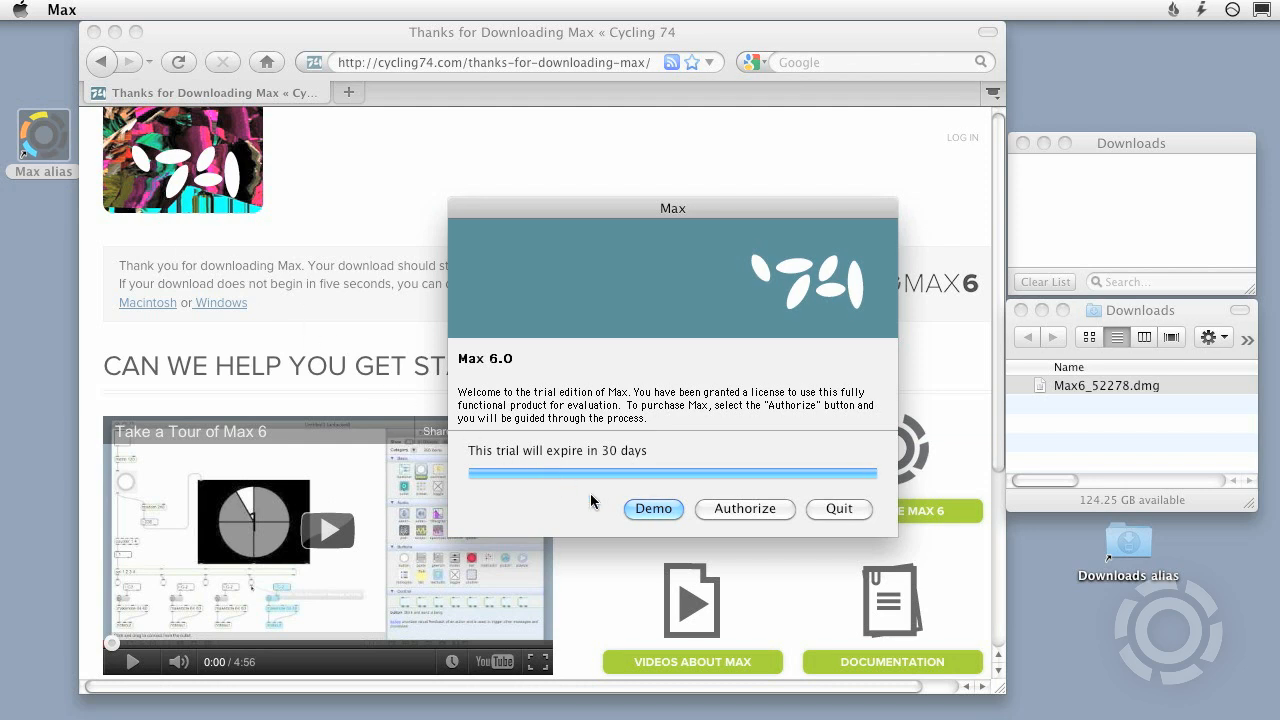
pyautogui.click(652, 508)
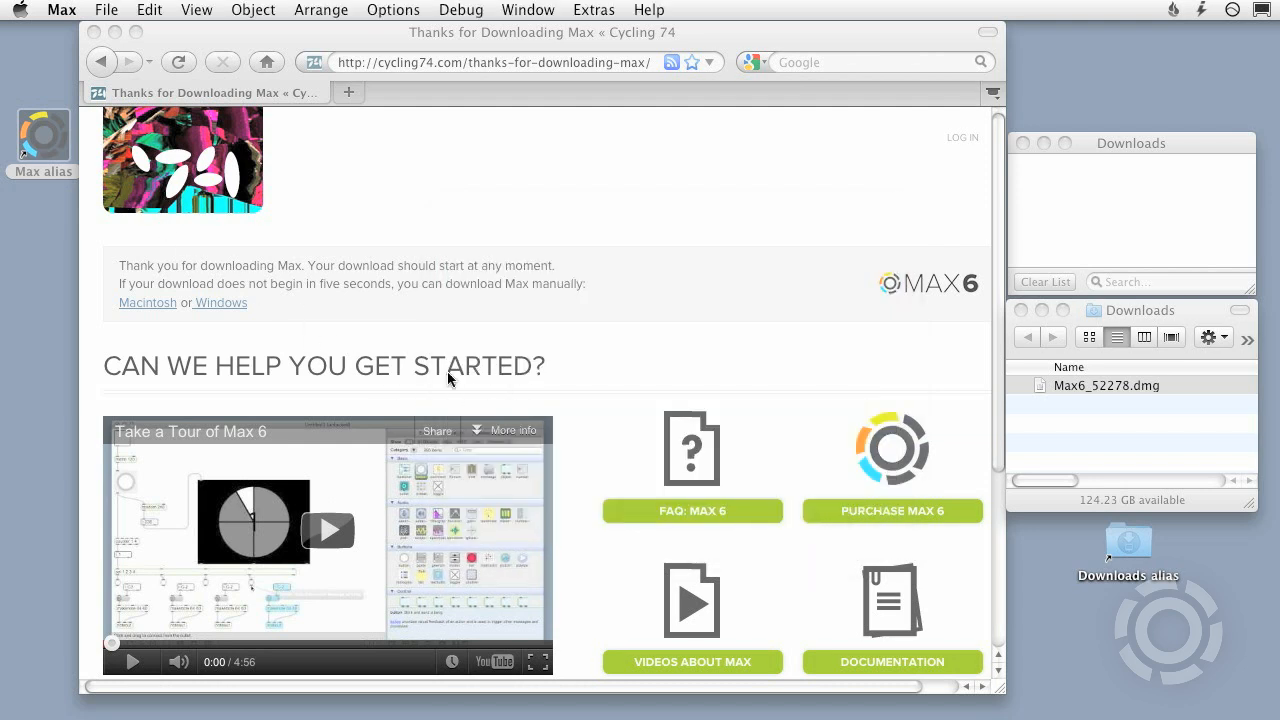
# Quit Max via Max > Quit Max, returning to the desktop.
pyautogui.click(60, 8)
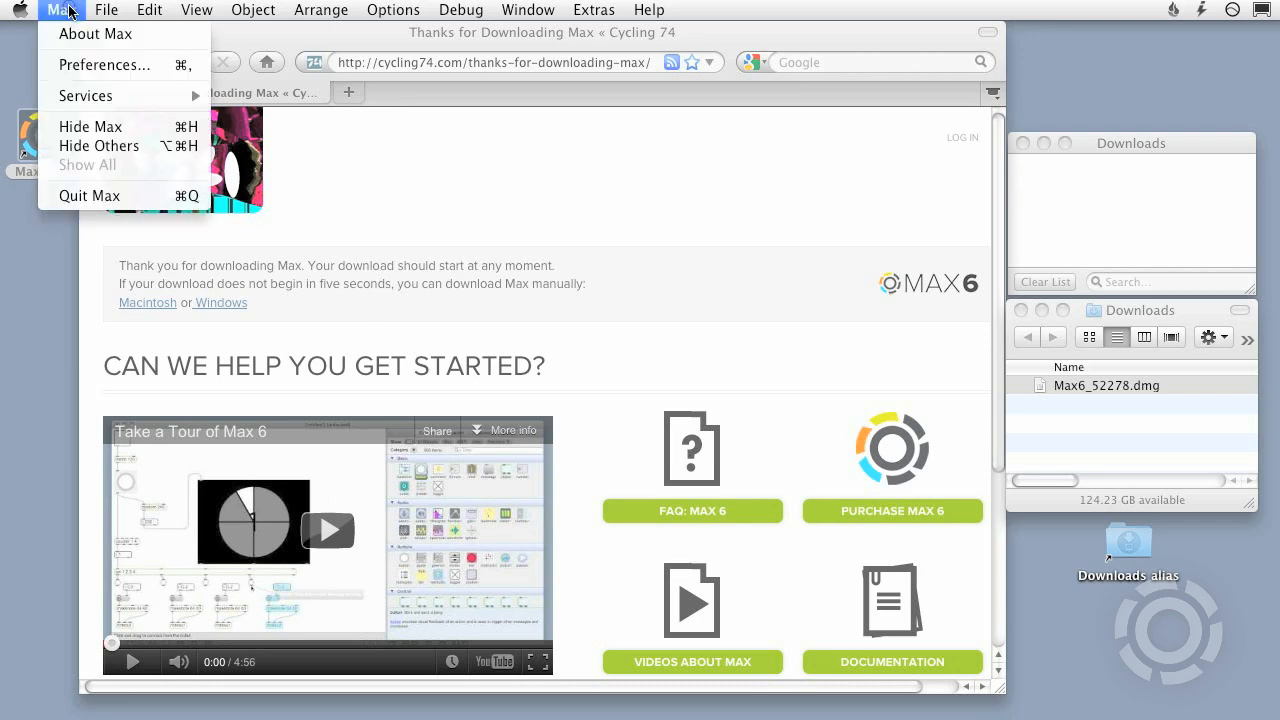
pyautogui.moveTo(90, 196)
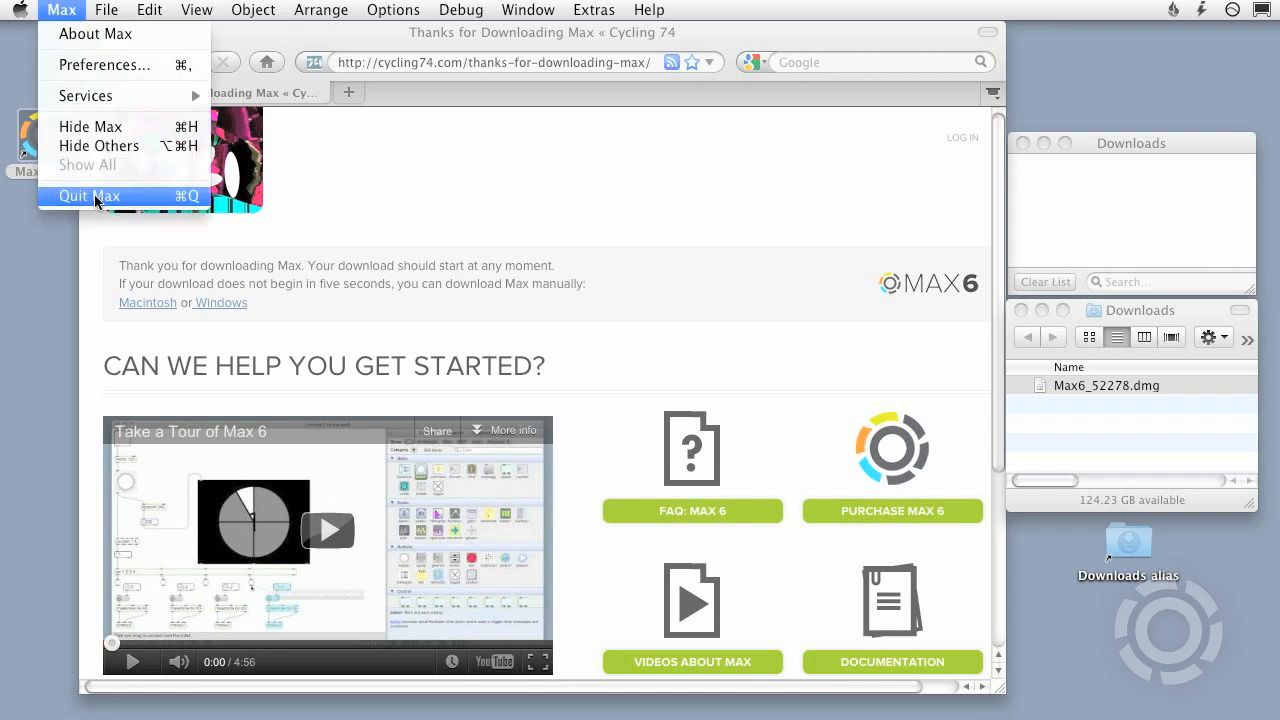
pyautogui.click(88, 196)
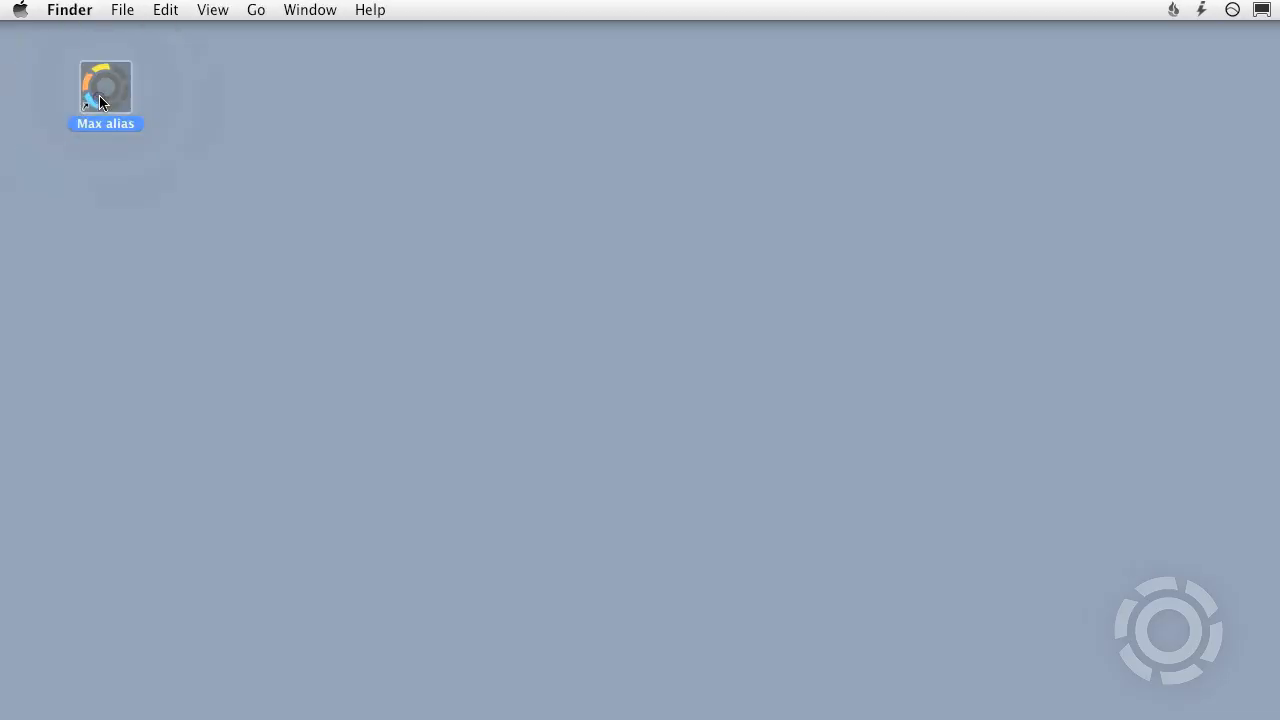
# Relaunch Max from its desktop alias and continue the trial in Demo mode.
pyautogui.doubleClick(104, 88)
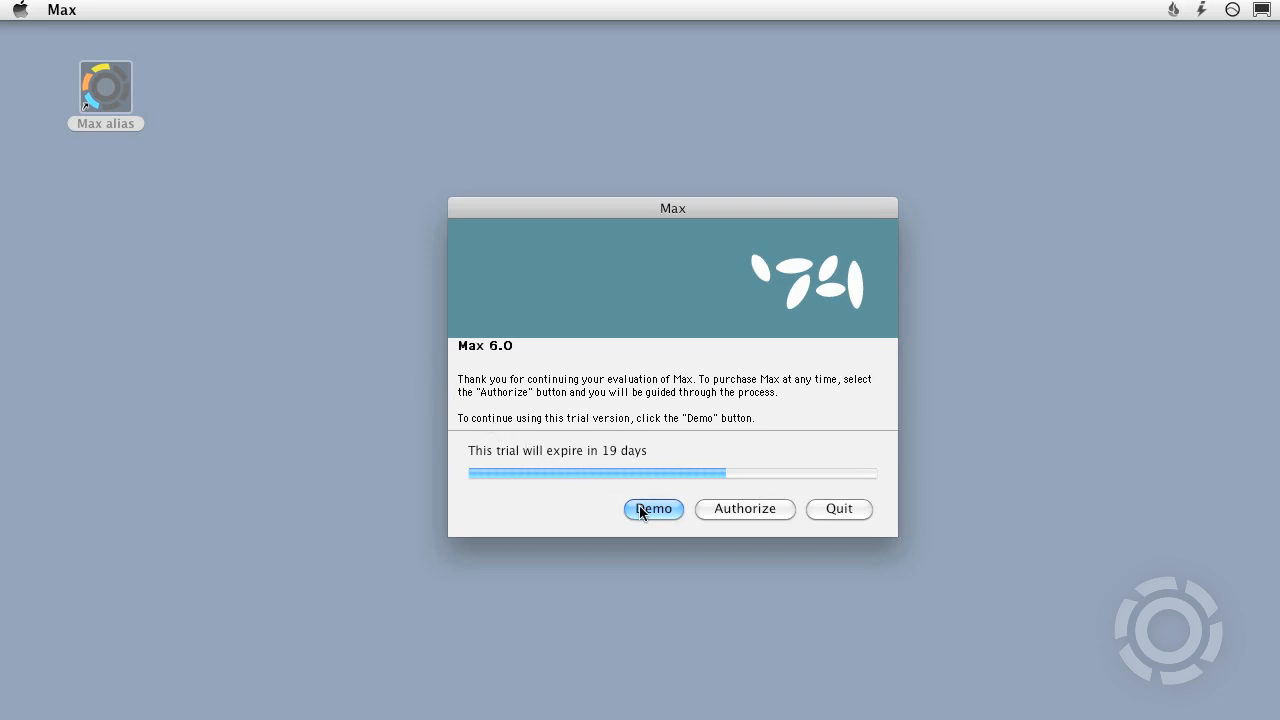
pyautogui.click(652, 510)
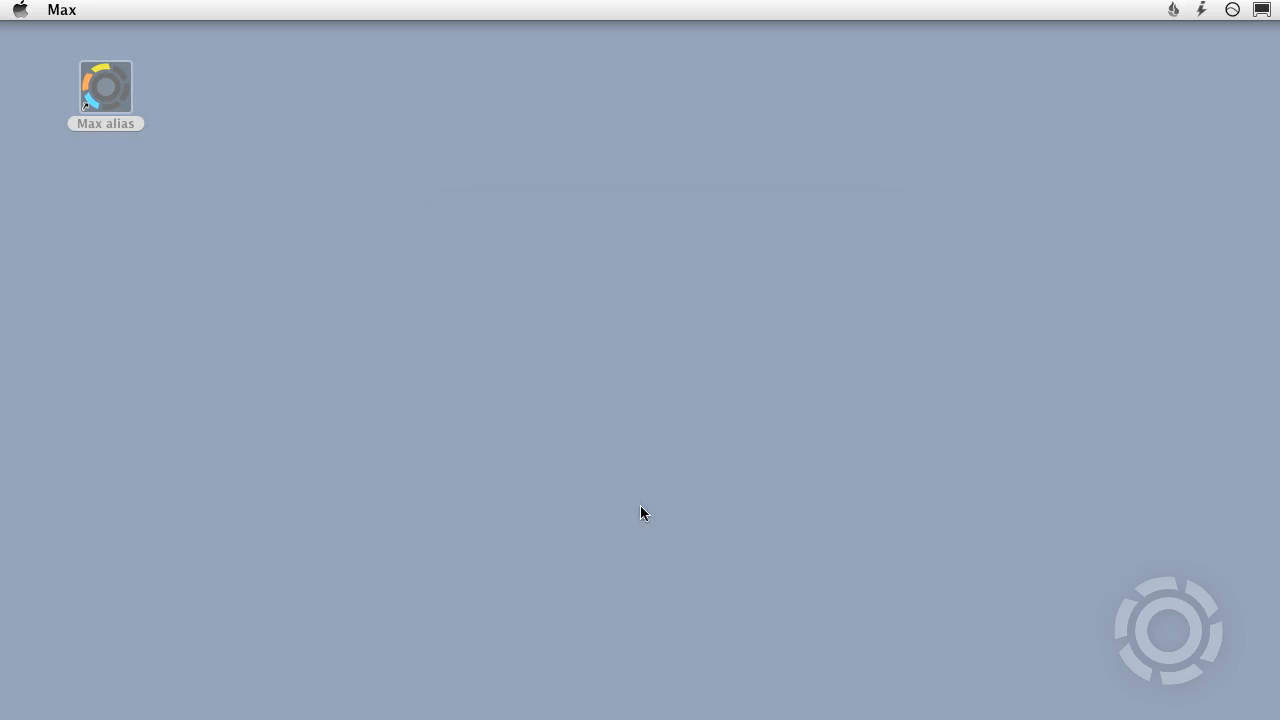